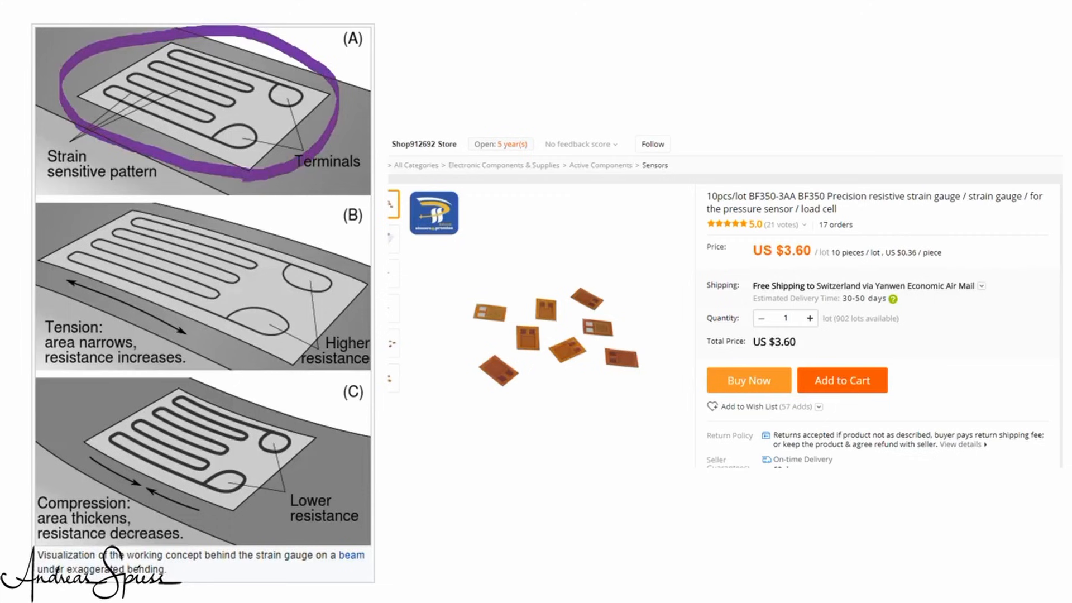
Step: Scroll through the scale sketch code and mark a line for explanation
drag(103, 106, 226, 144)
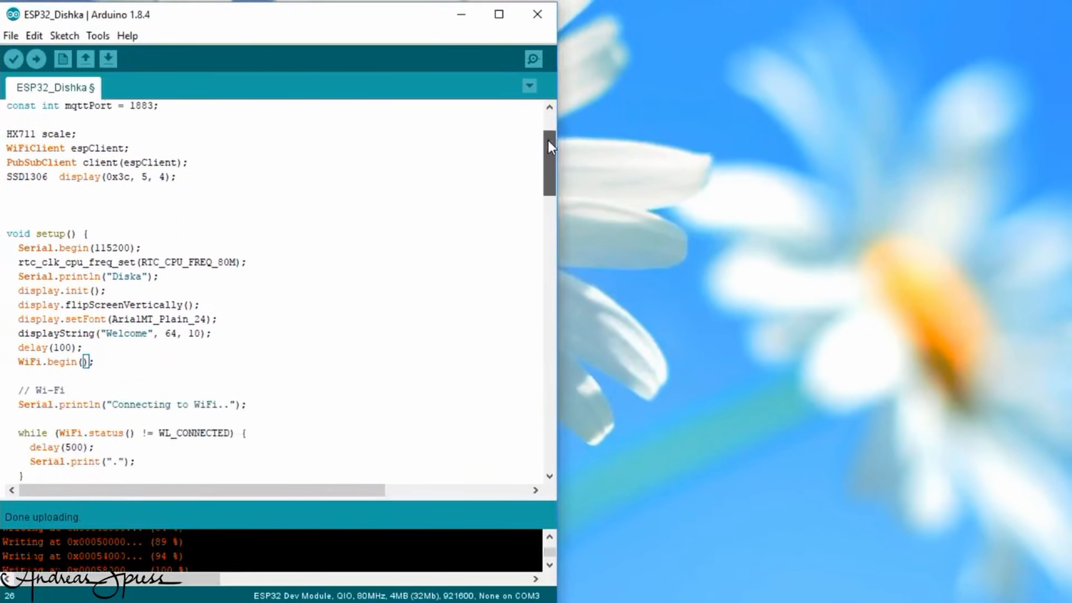
scroll(down, 3)
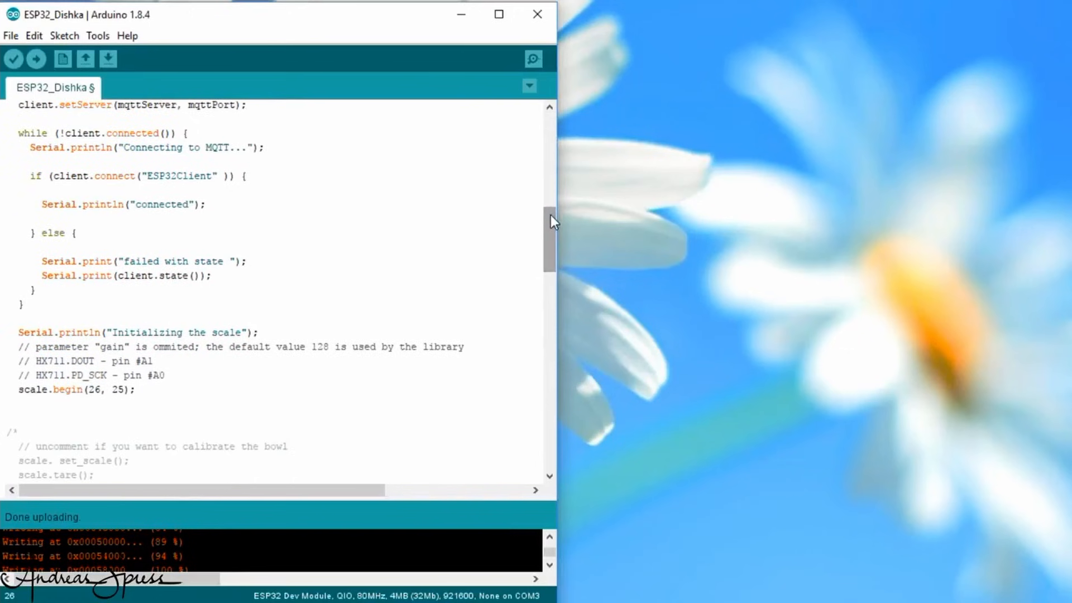
scroll(down, 3)
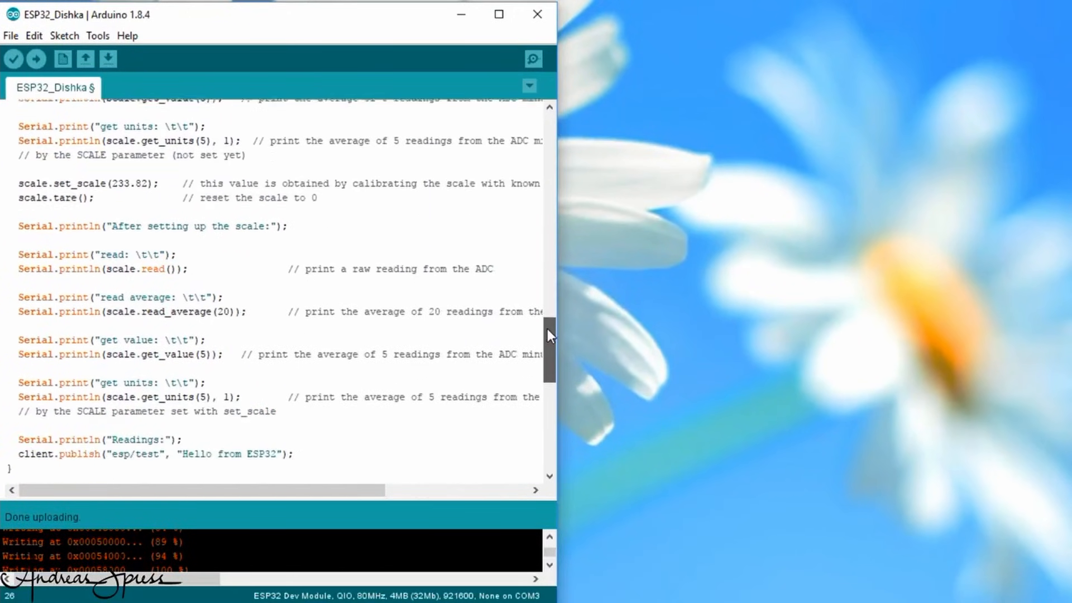
scroll(down, 3)
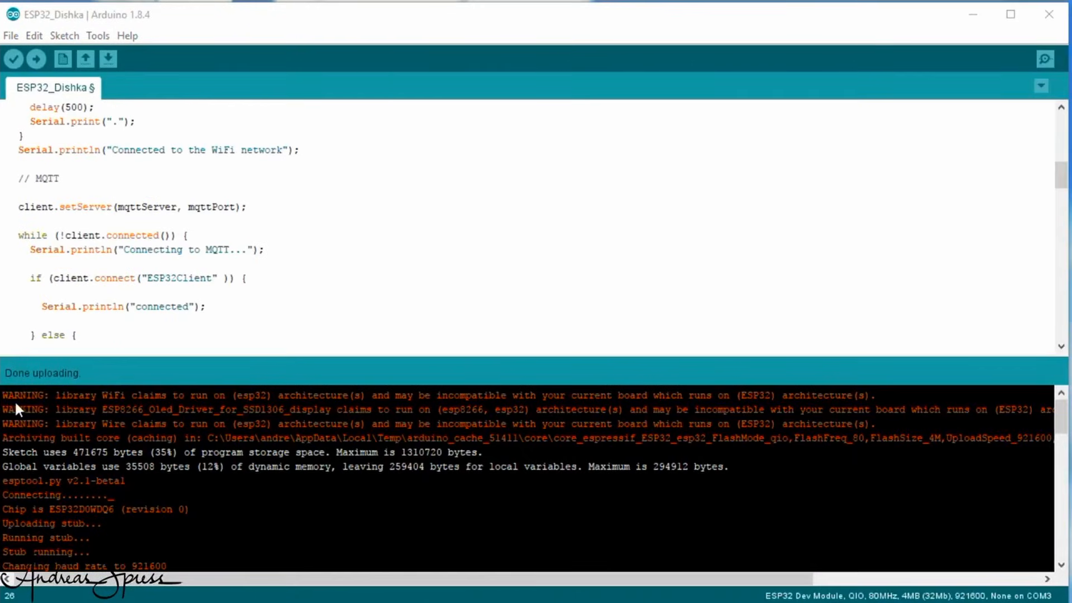
drag(17, 395, 400, 410)
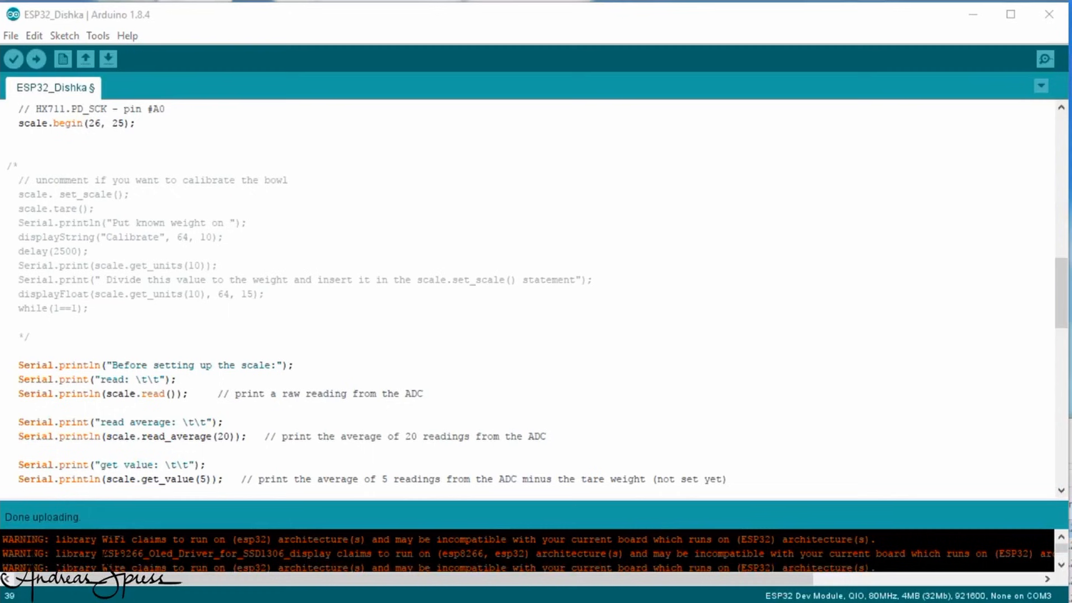
Step: Mark the commented calibration lines and scale.tare(), then switch to the Light flow
drag(18, 179, 78, 251)
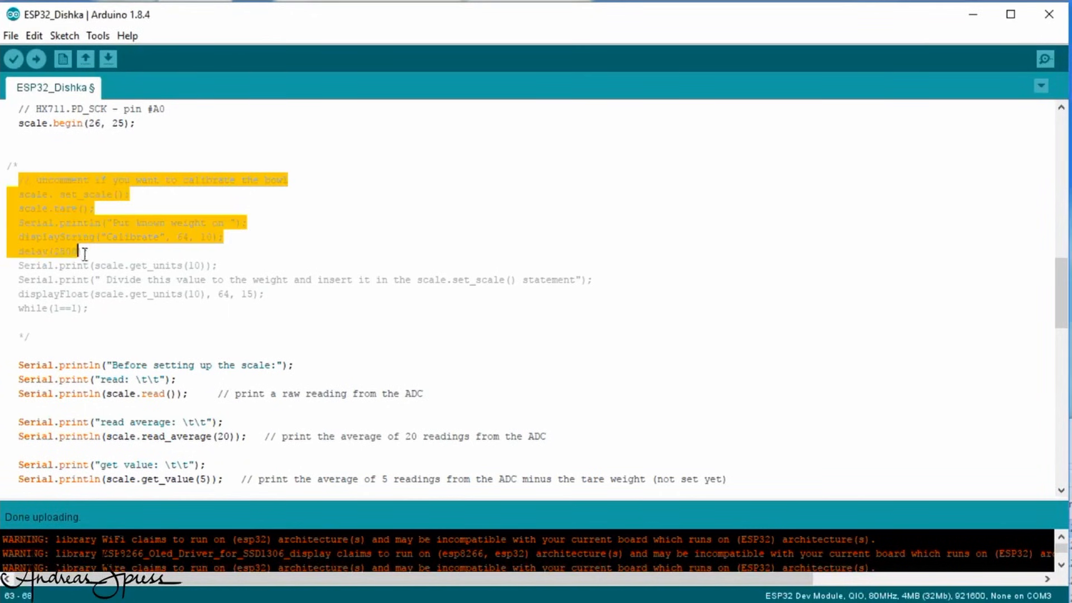
drag(81, 251, 87, 308)
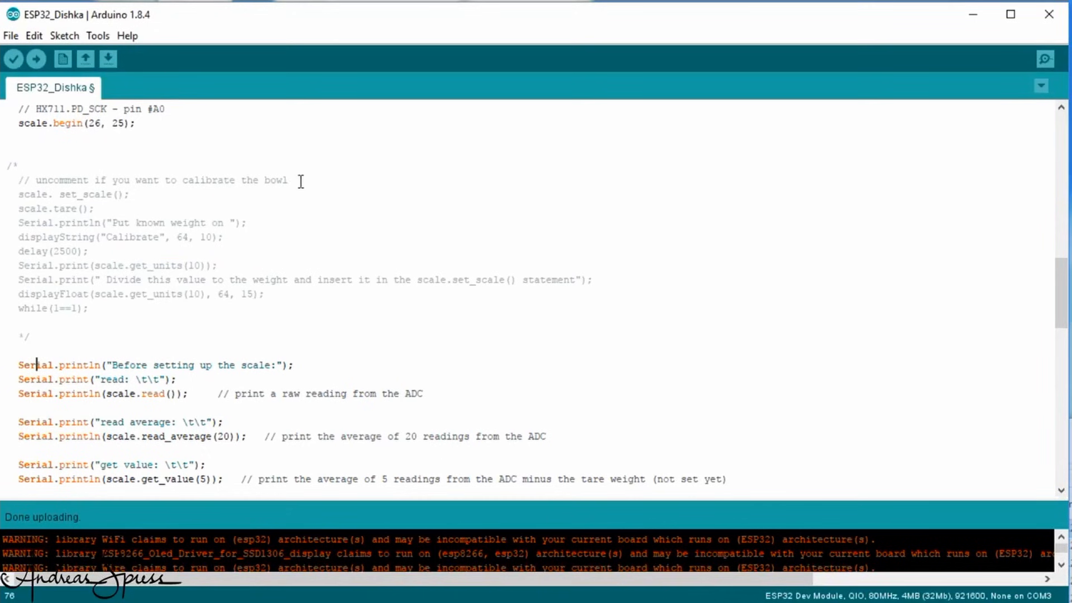
triple_click(151, 178)
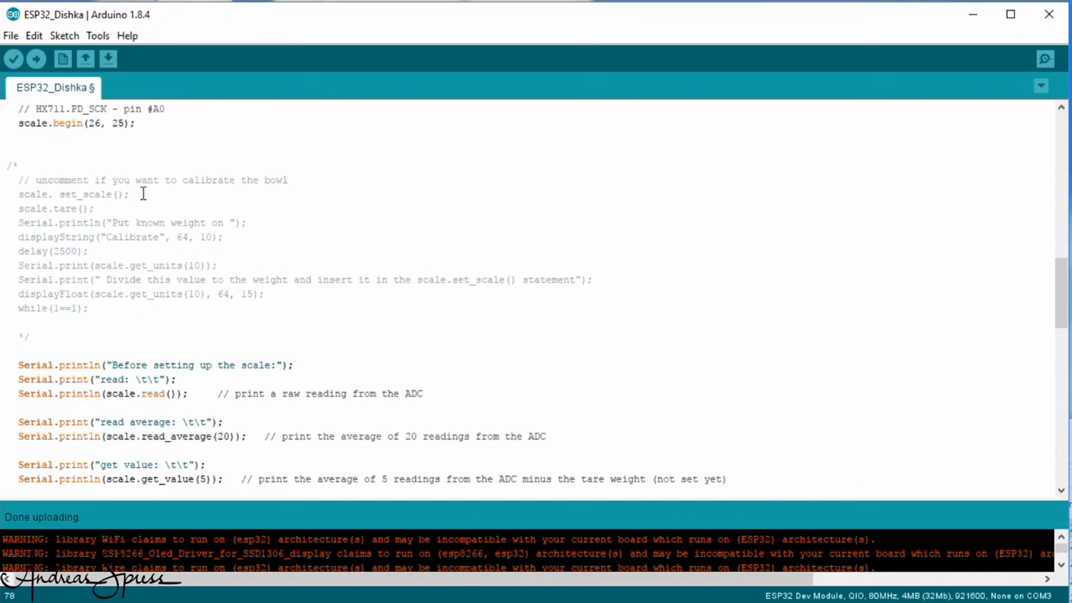
double_click(48, 209)
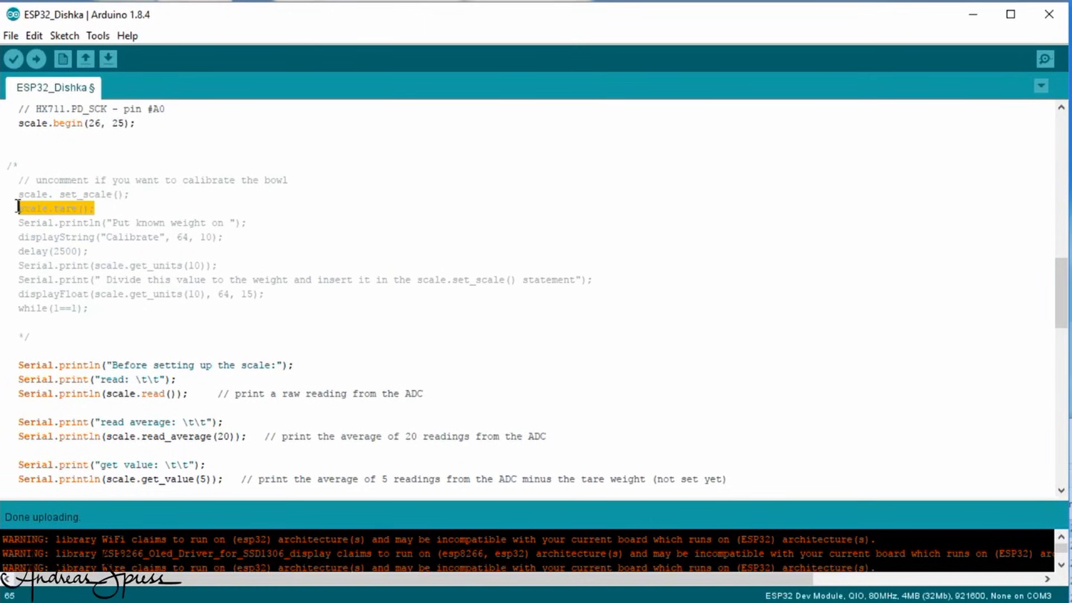
mouse_move(260, 218)
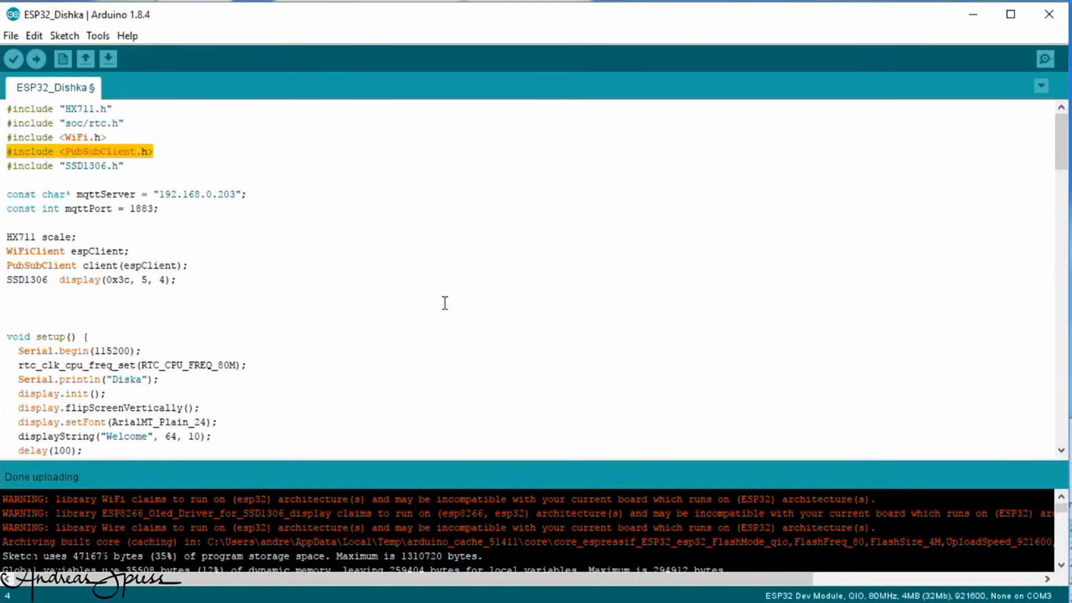
mouse_move(805, 327)
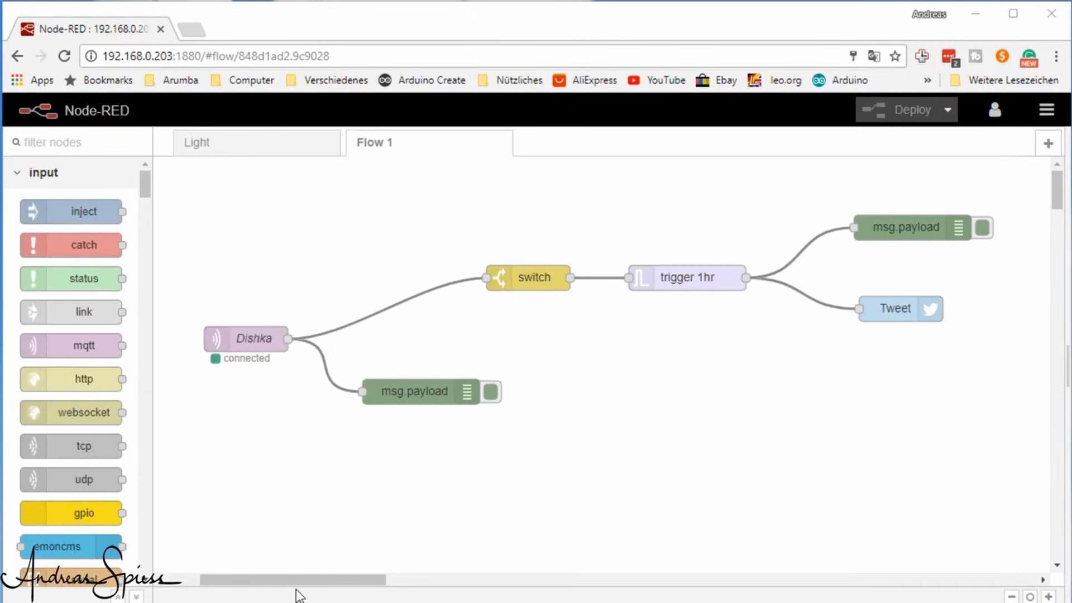
mouse_move(270, 450)
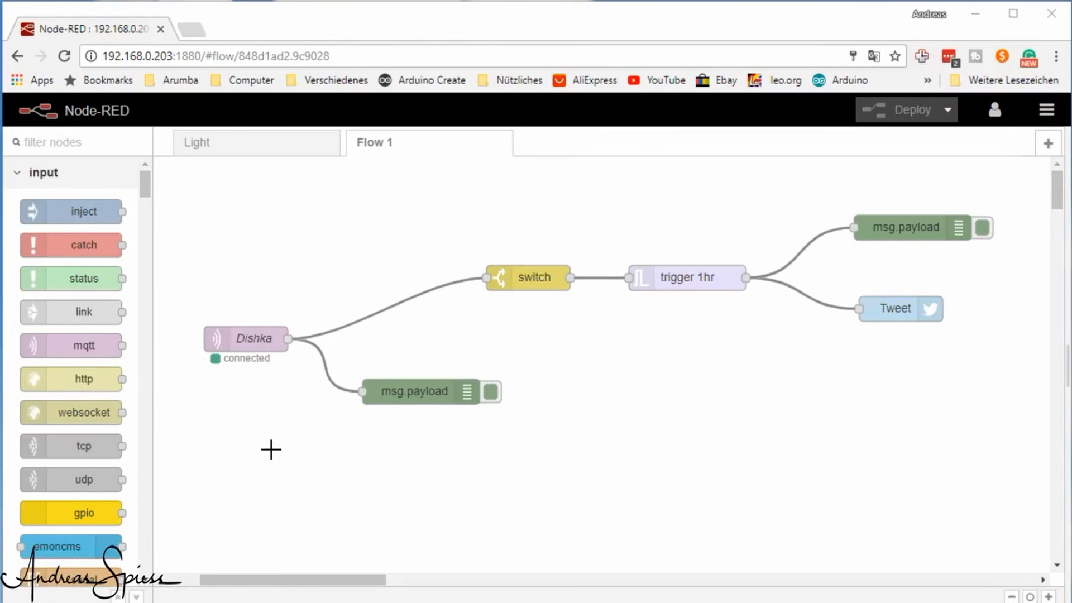
mouse_move(223, 396)
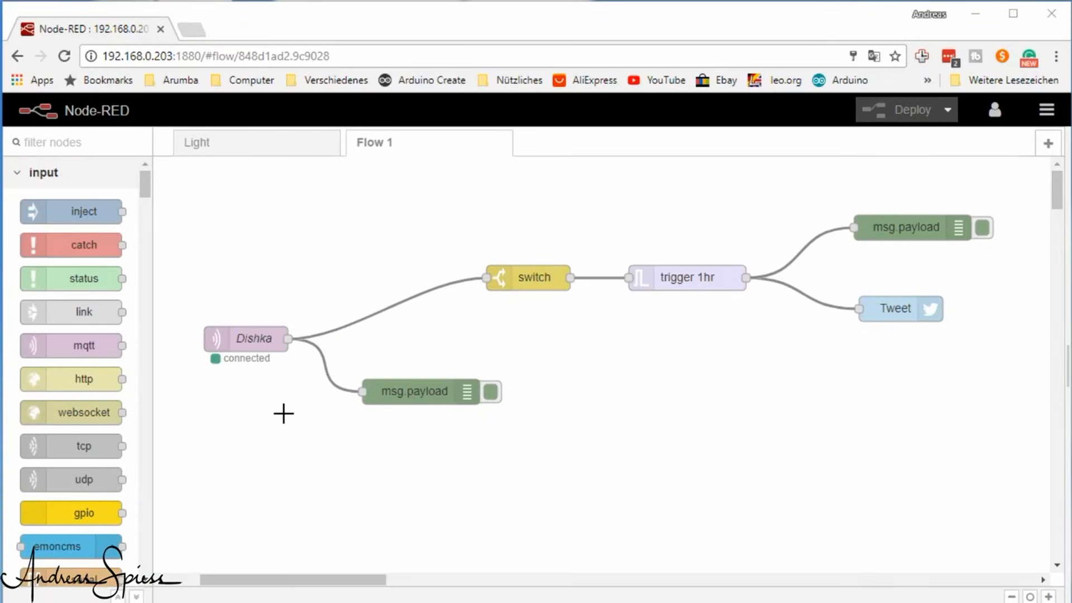
click(197, 142)
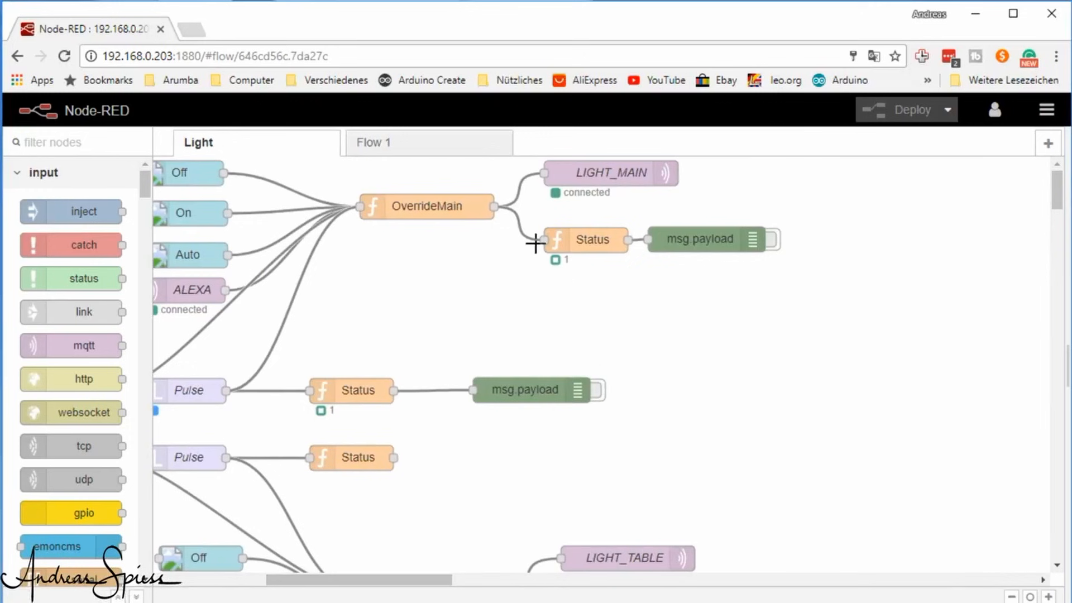
mouse_move(656, 547)
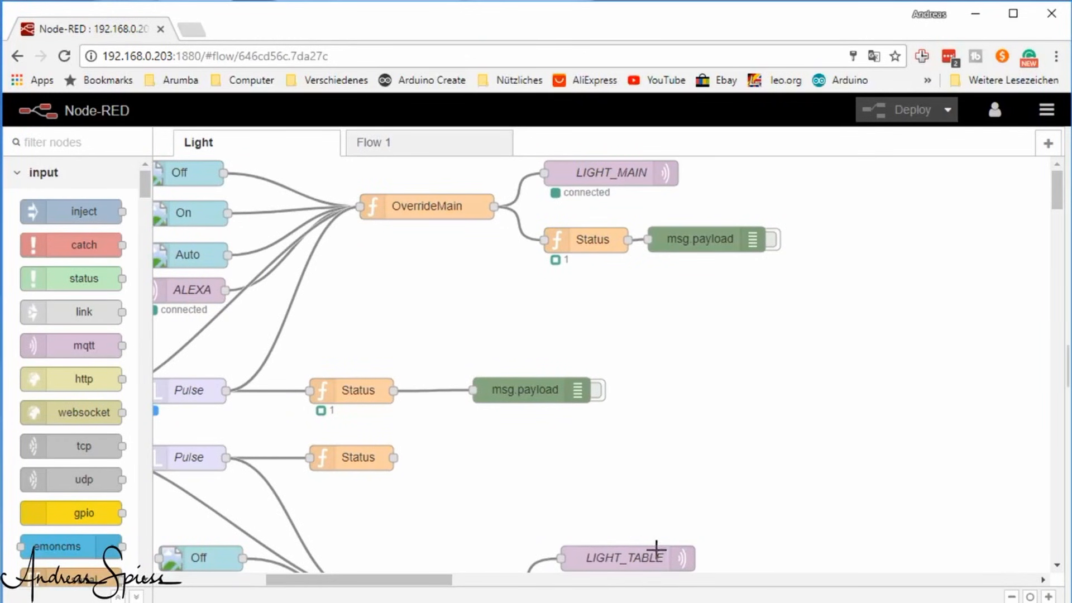
mouse_move(396, 158)
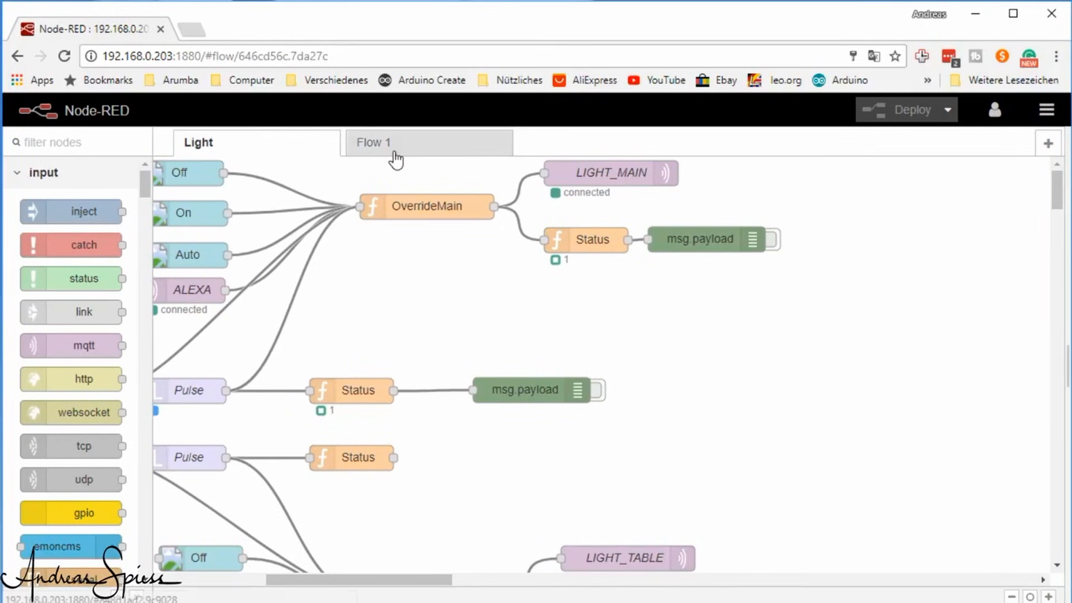
Step: Back on Flow 1, inspect the Dishka MQTT input subscribing to cat/bowl and close it
click(373, 142)
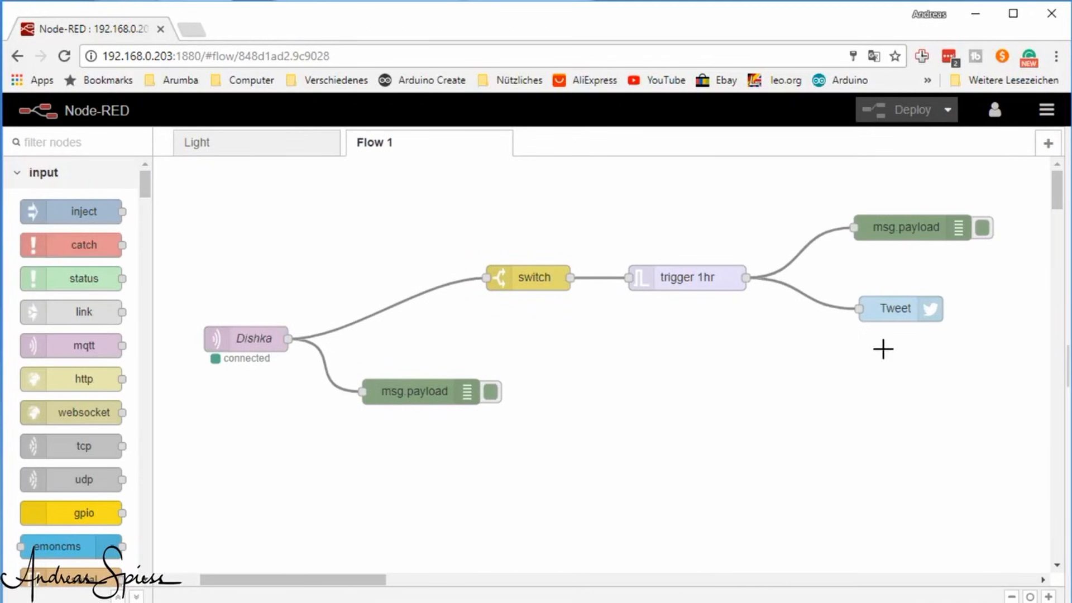
mouse_move(263, 341)
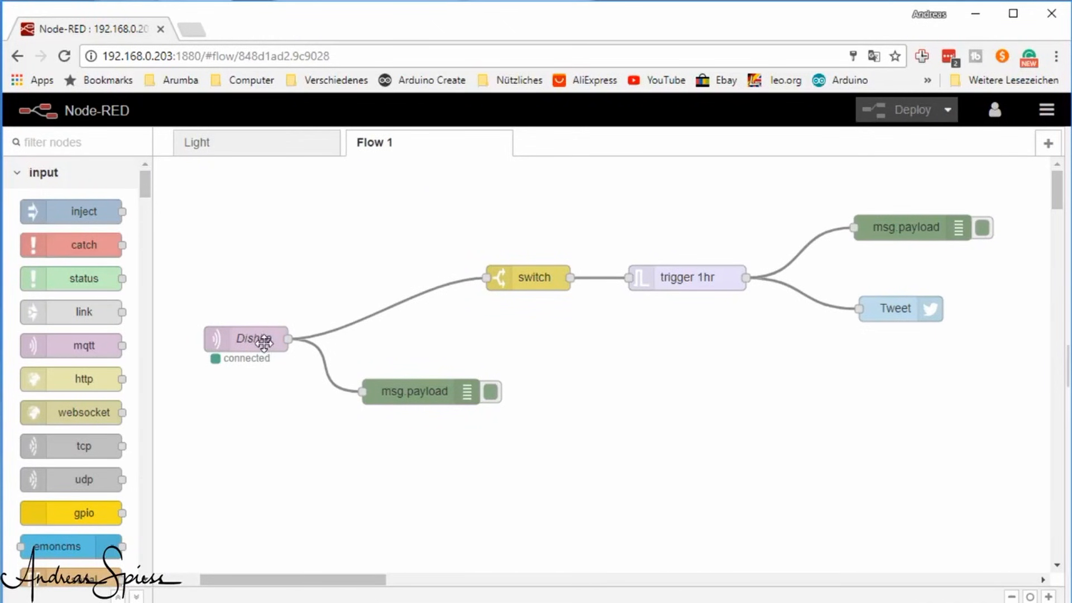
double_click(246, 339)
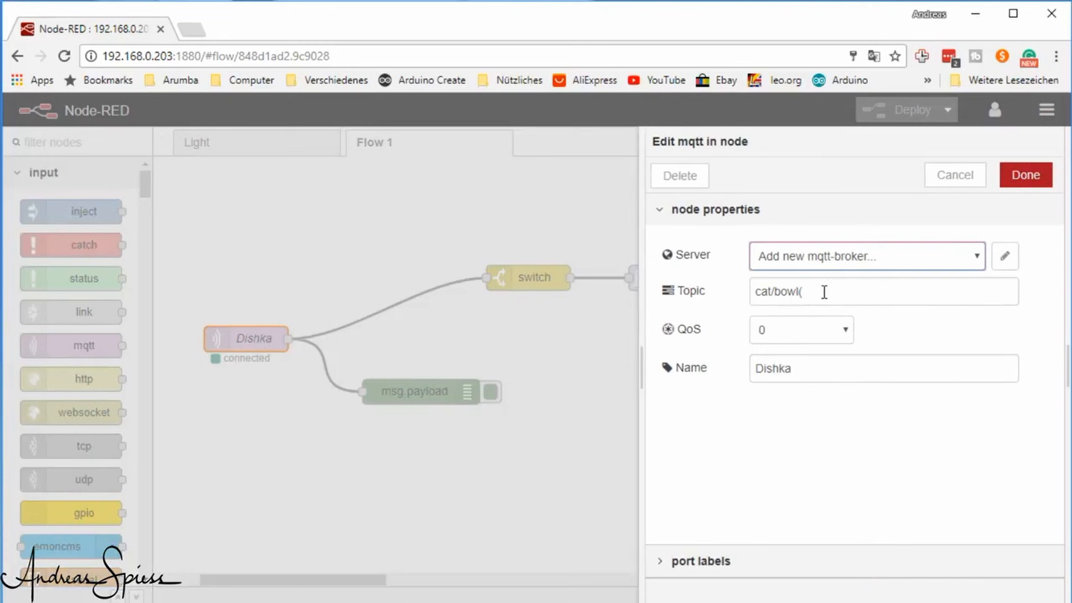
key(Backspace)
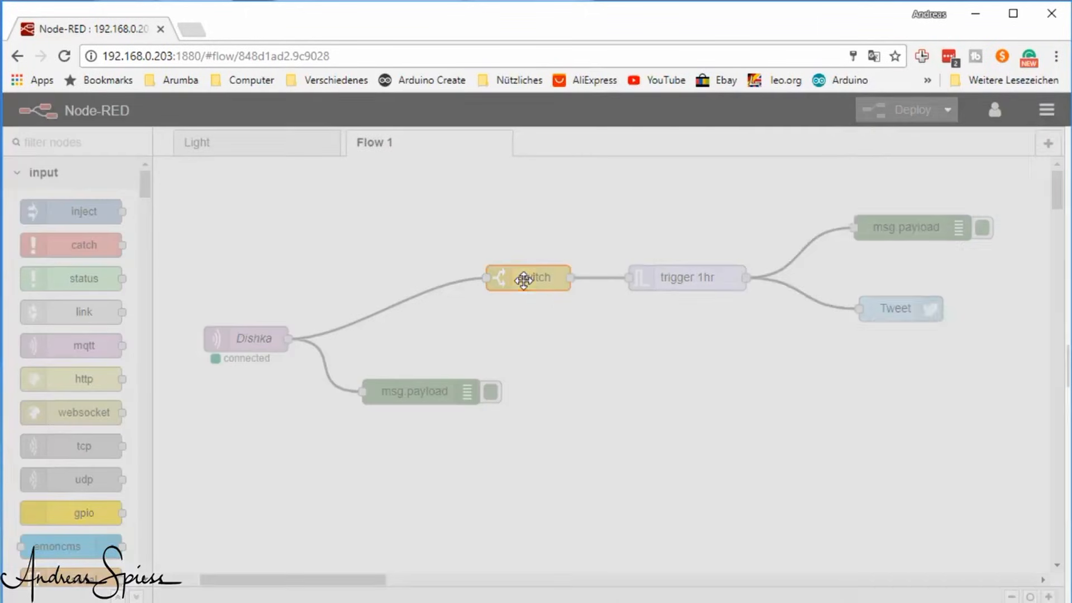
Step: Set the switch rule to payload <= 4, then review and cancel the trigger settings
double_click(526, 278)
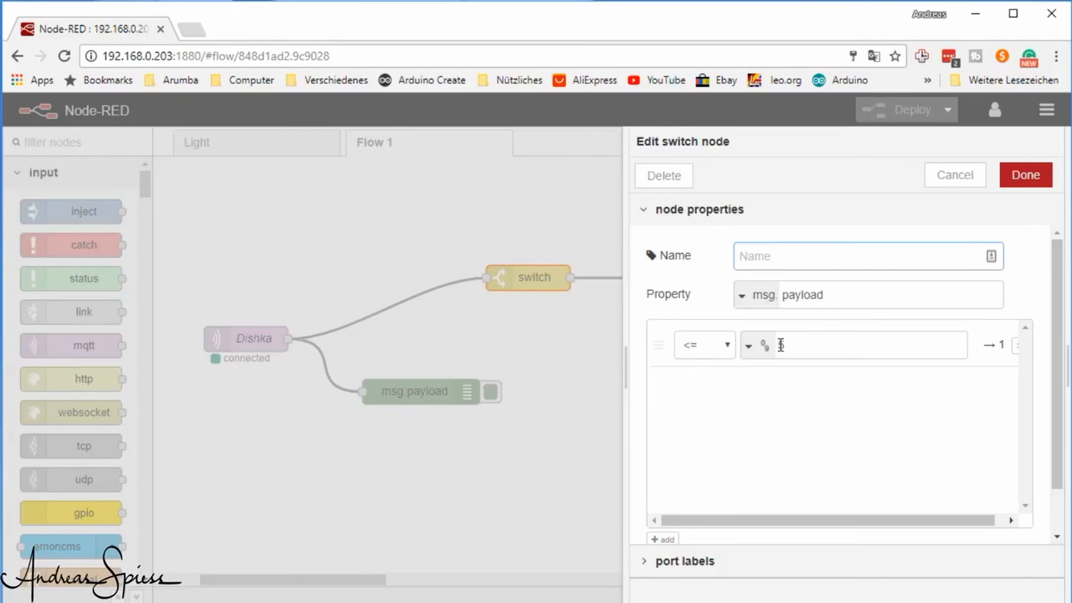
text(4)
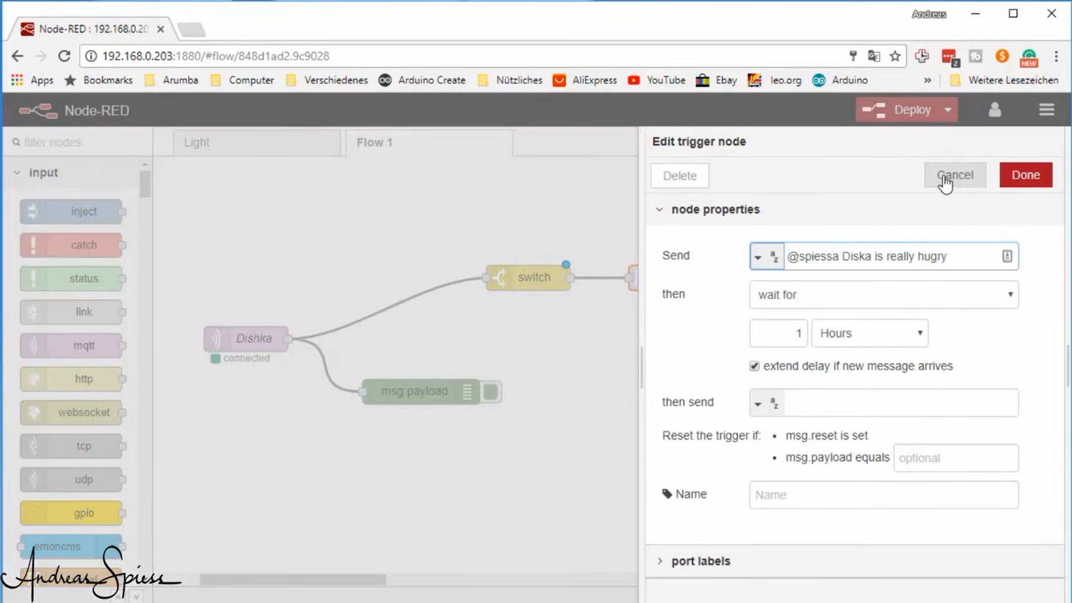
click(955, 175)
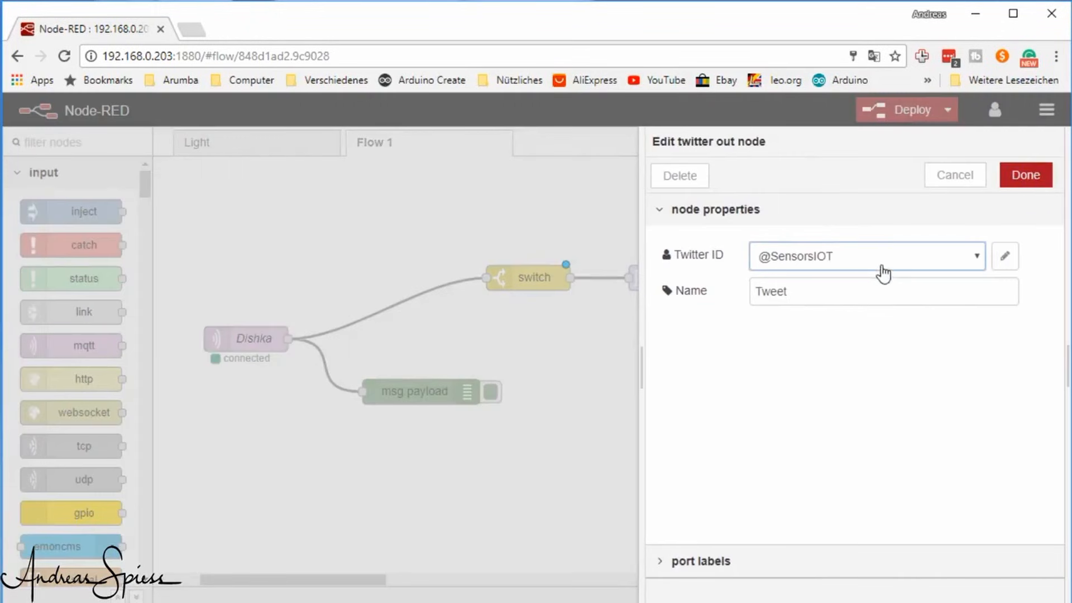